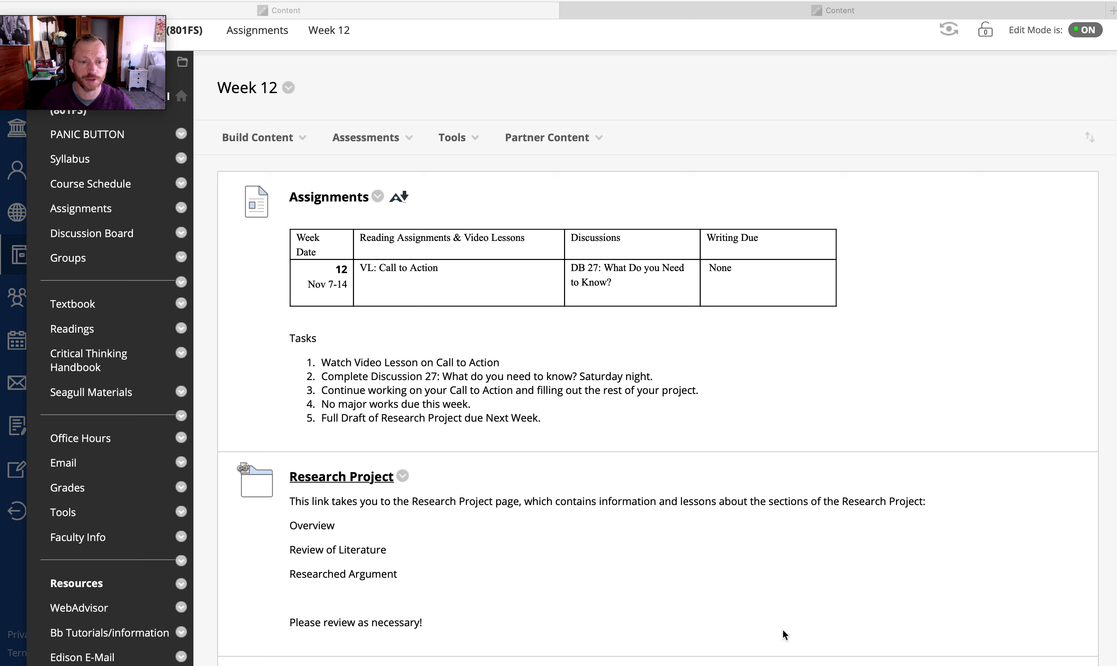
mouse_move(668, 446)
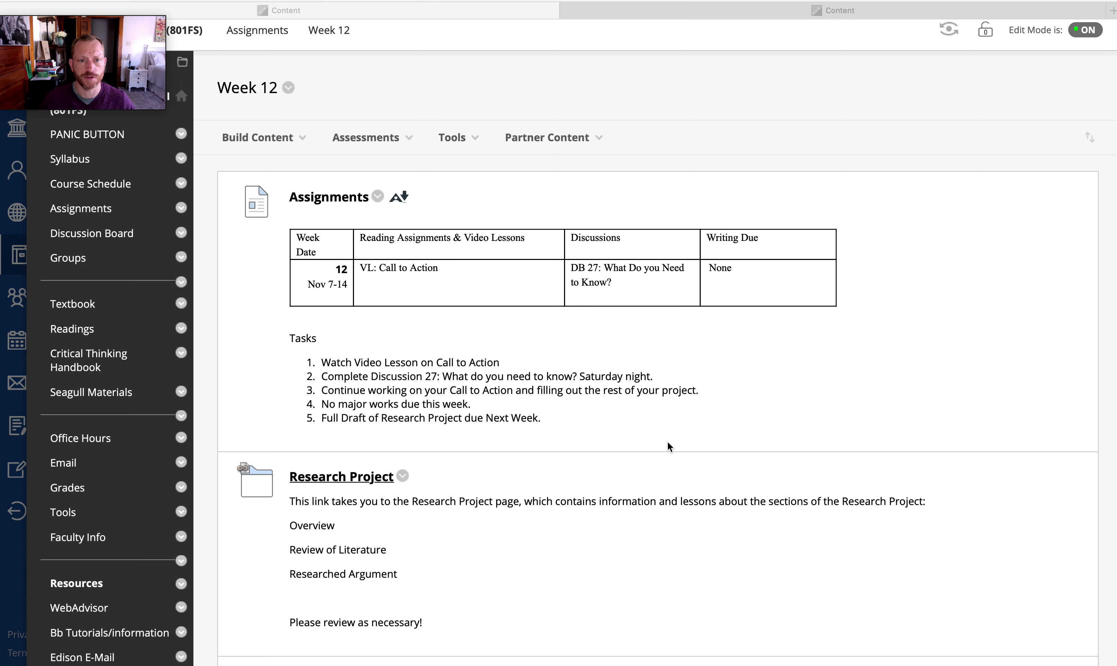
mouse_move(450, 284)
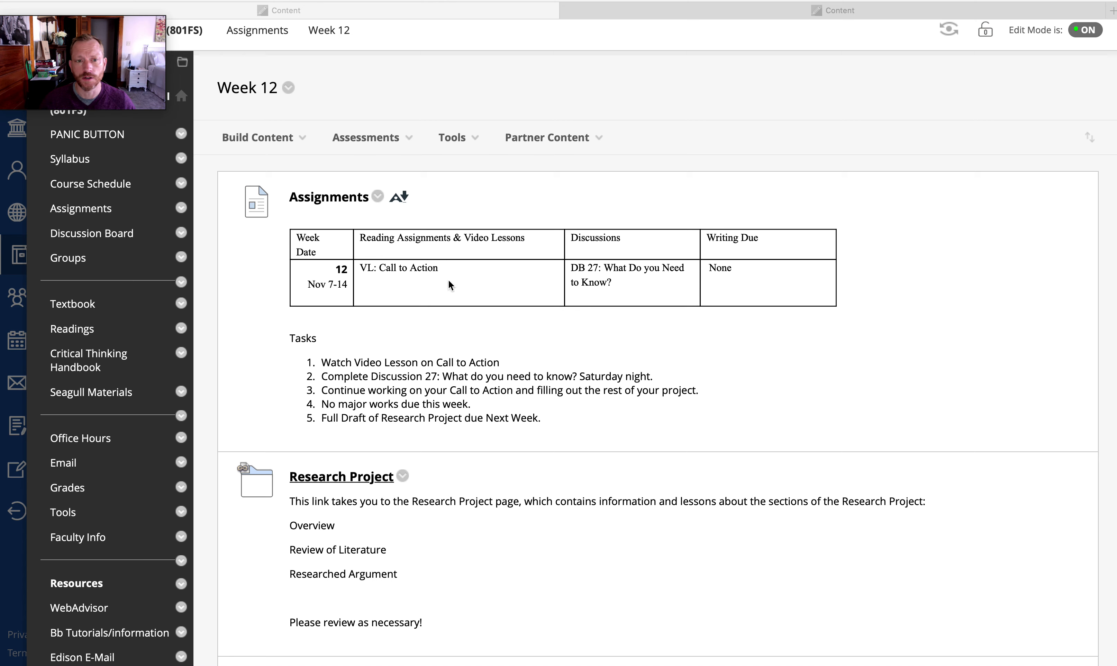
mouse_move(752, 390)
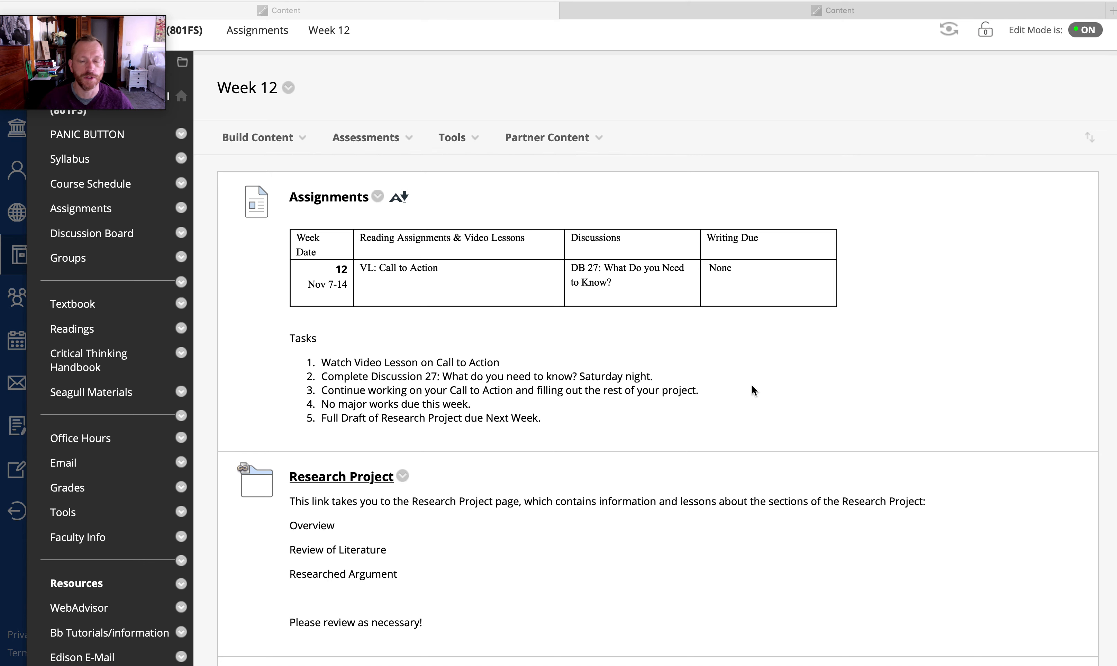
Step: Open the Research Project link in a new tab and scroll to Discussion 27's reflection prompt
scroll(down, 3)
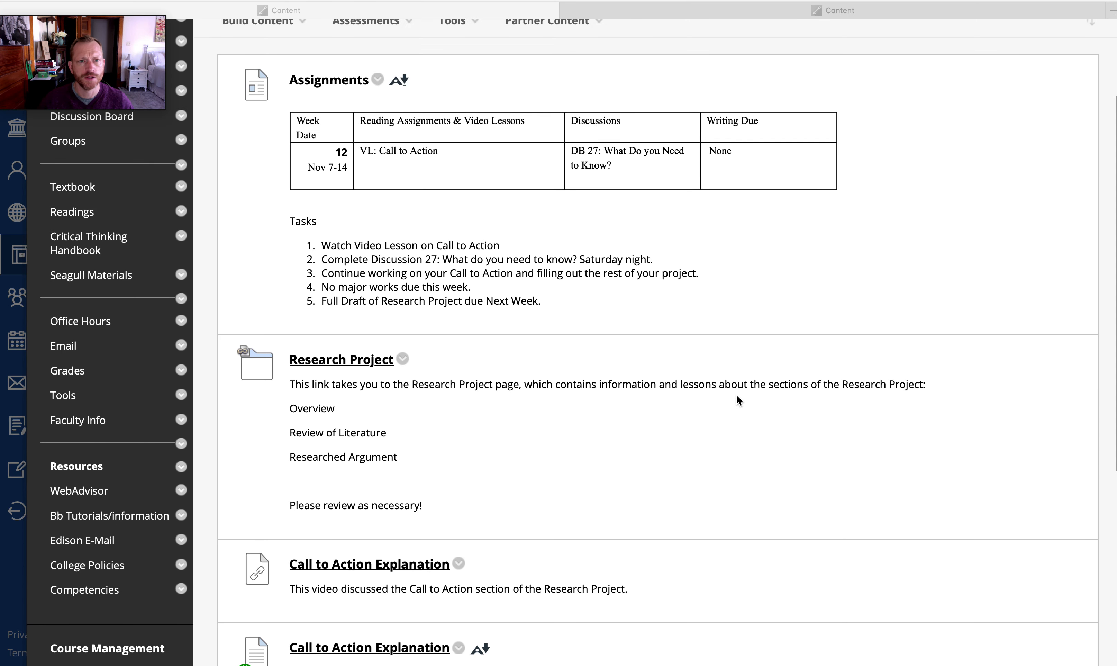
mouse_move(330, 377)
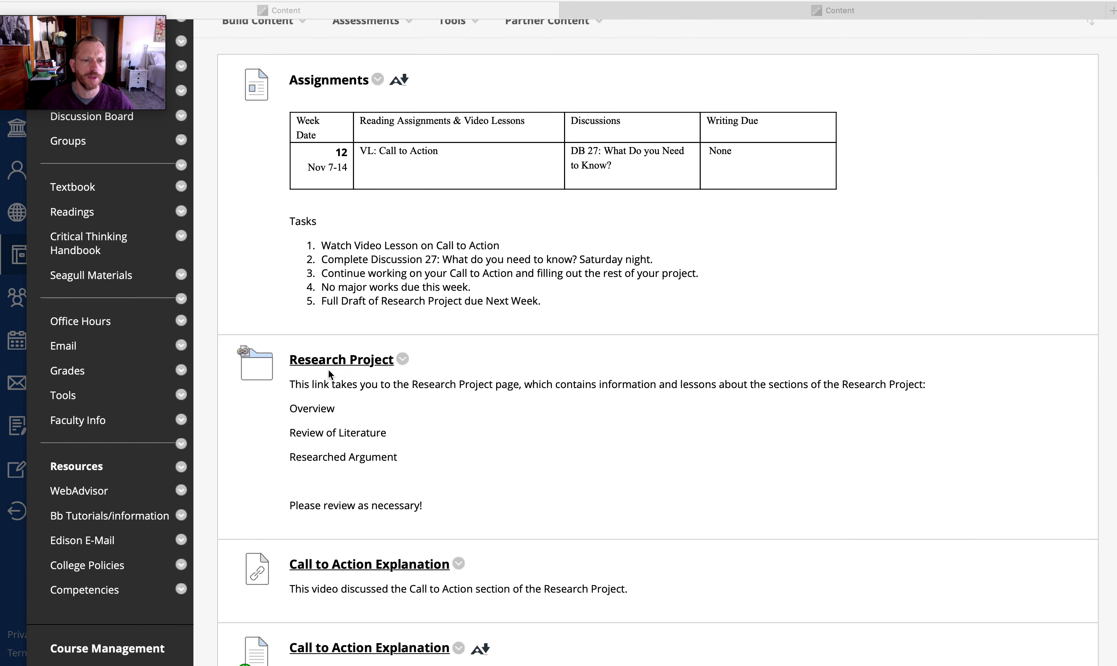
right_click(332, 372)
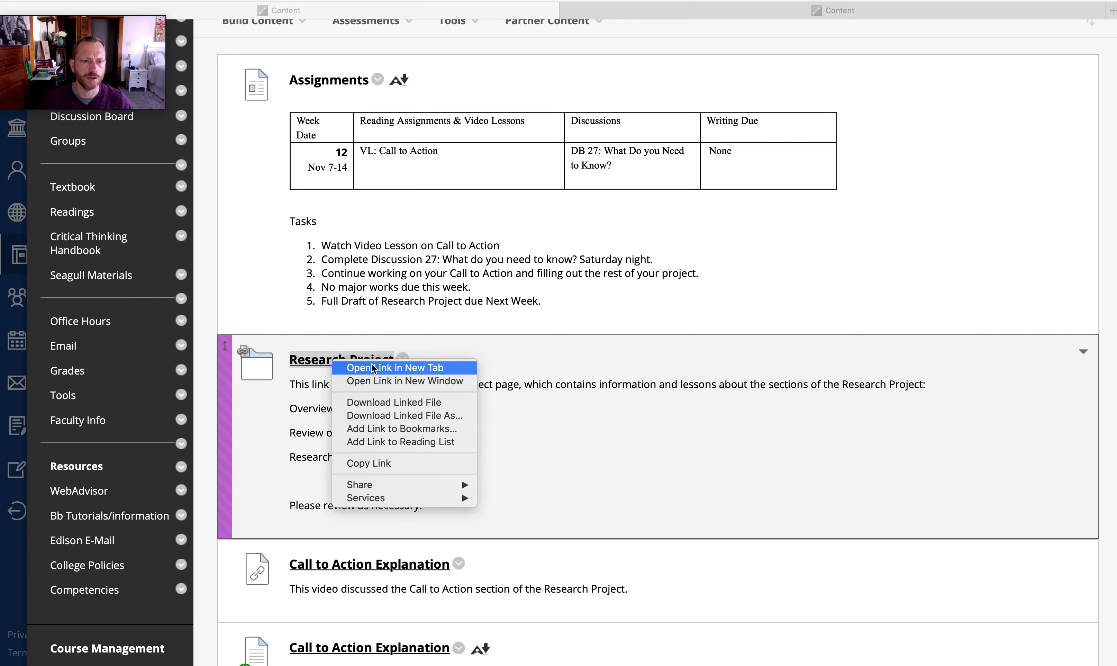
click(395, 368)
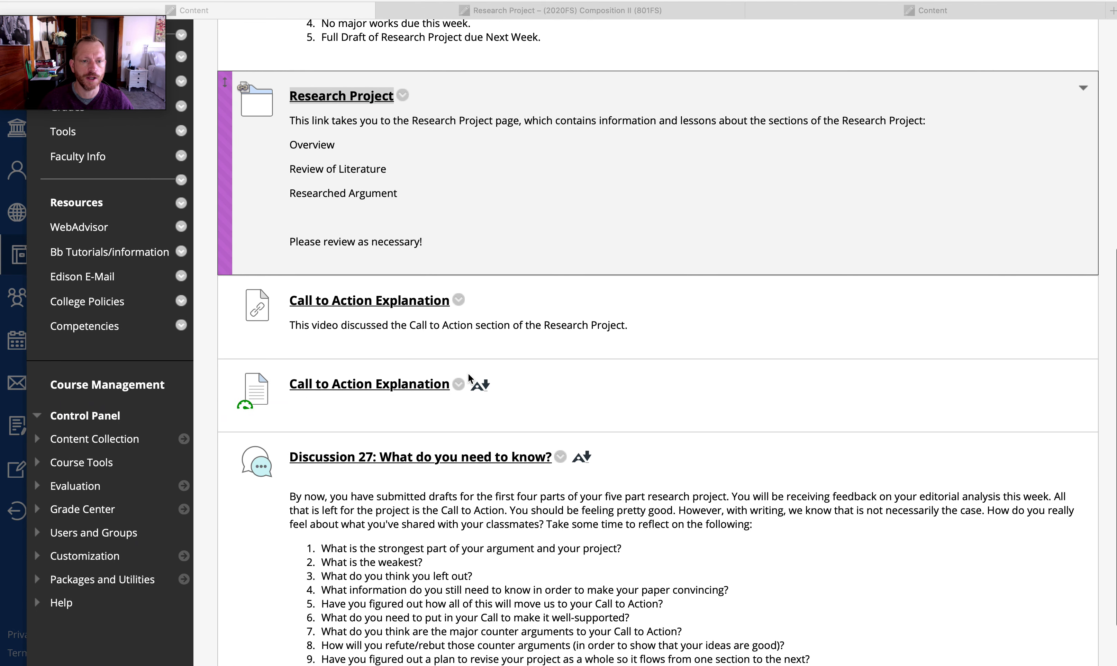
mouse_move(393, 307)
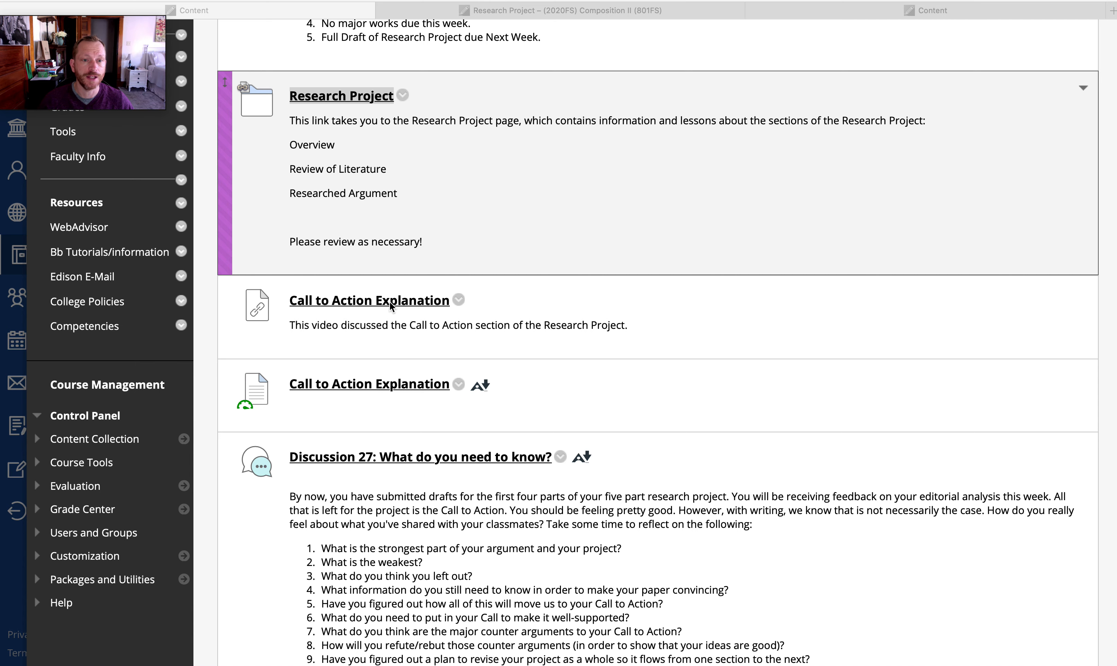
mouse_move(535, 384)
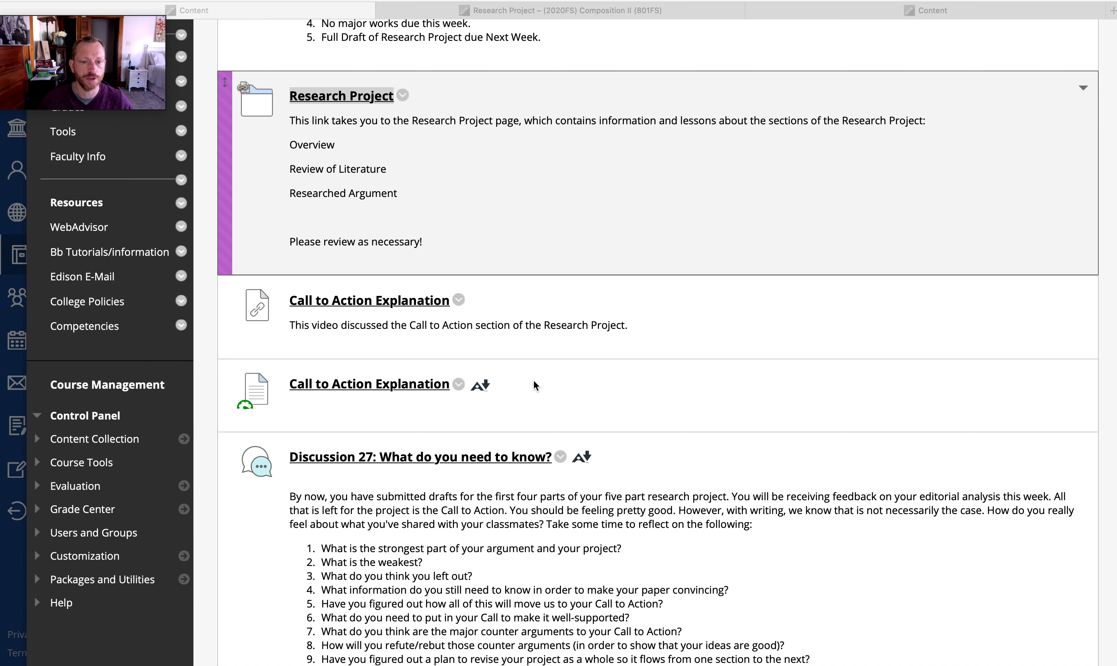
scroll(down, 3)
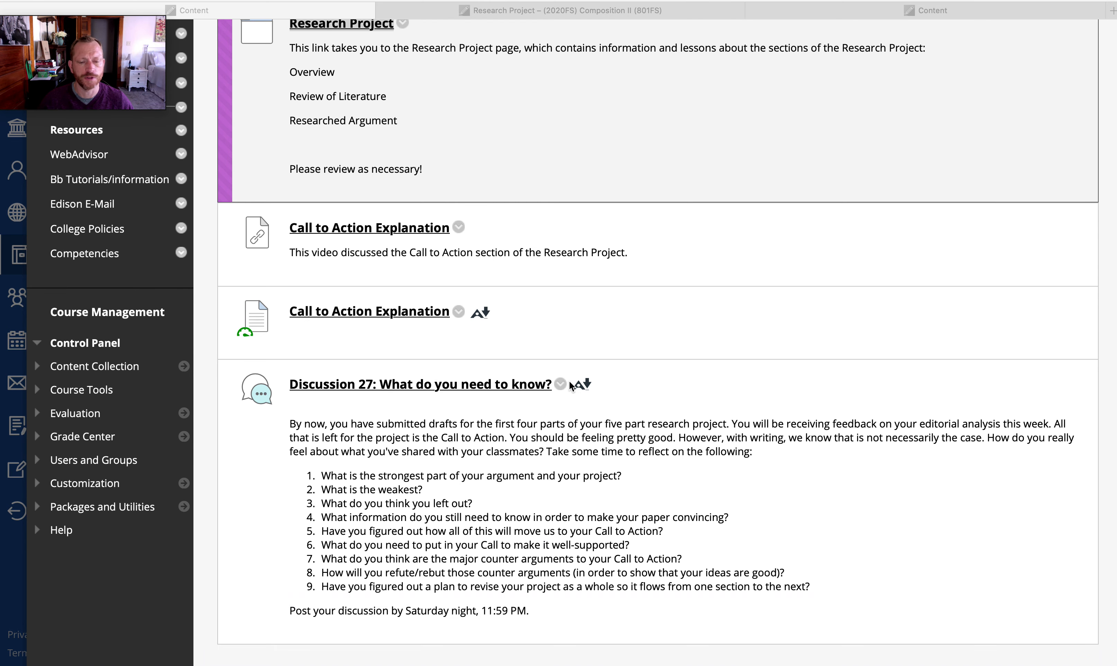
mouse_move(490, 563)
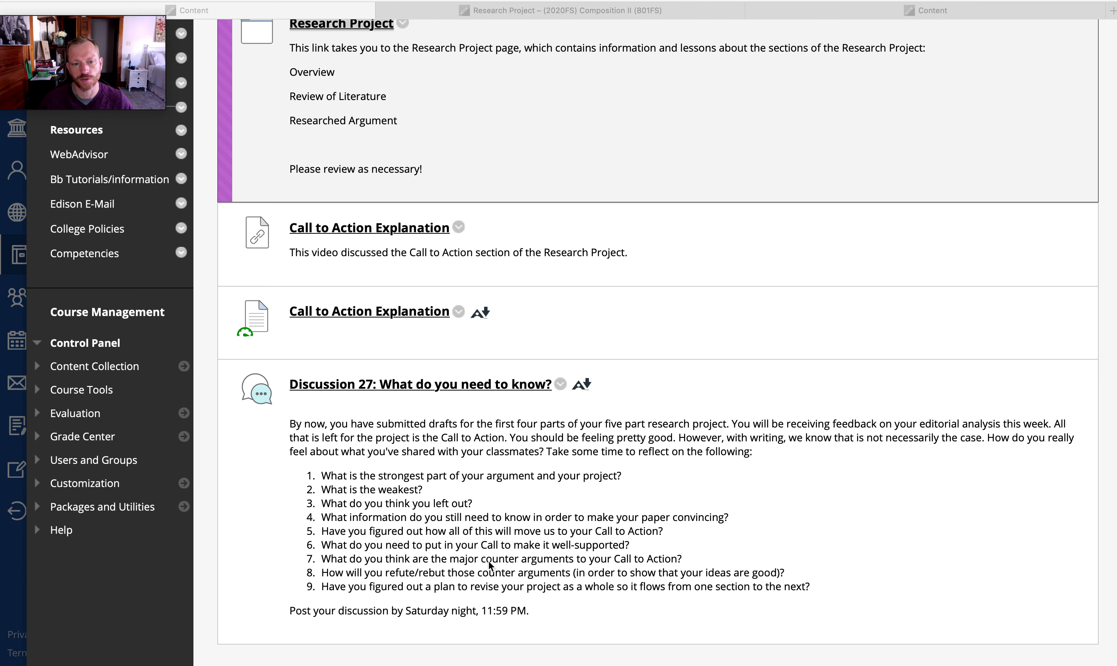
mouse_move(432, 549)
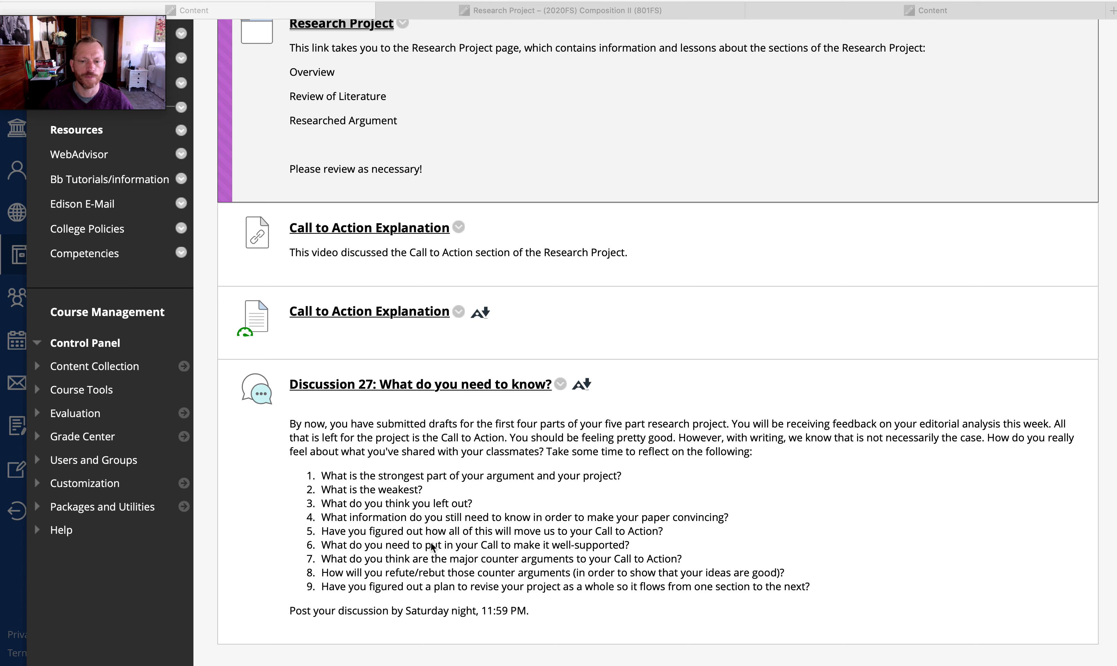
mouse_move(345, 577)
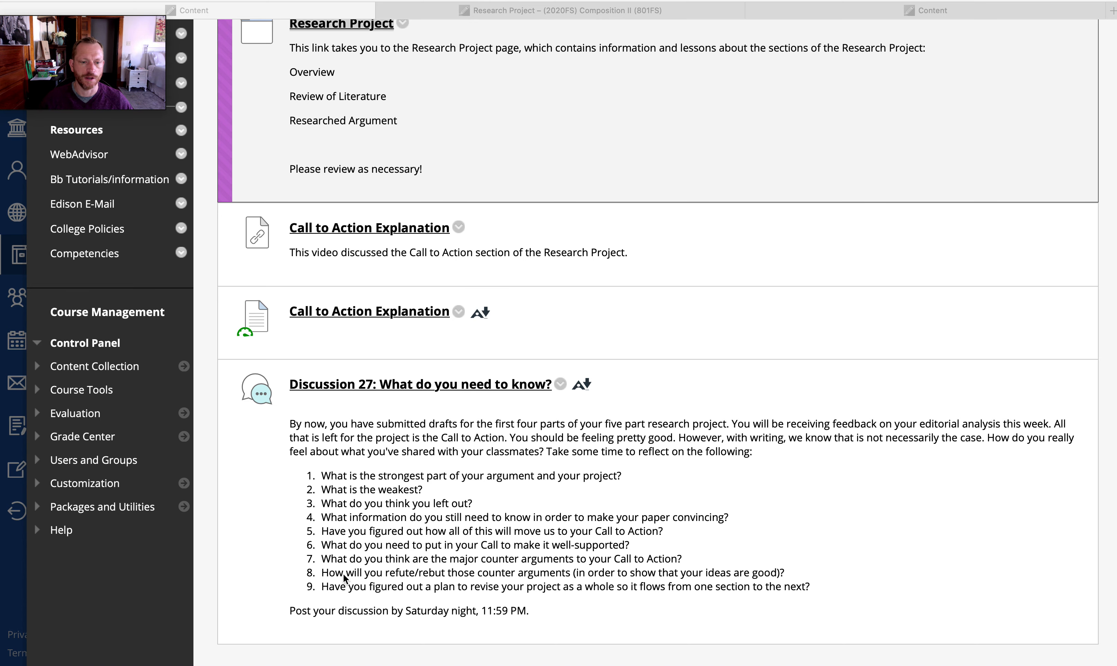
mouse_move(648, 572)
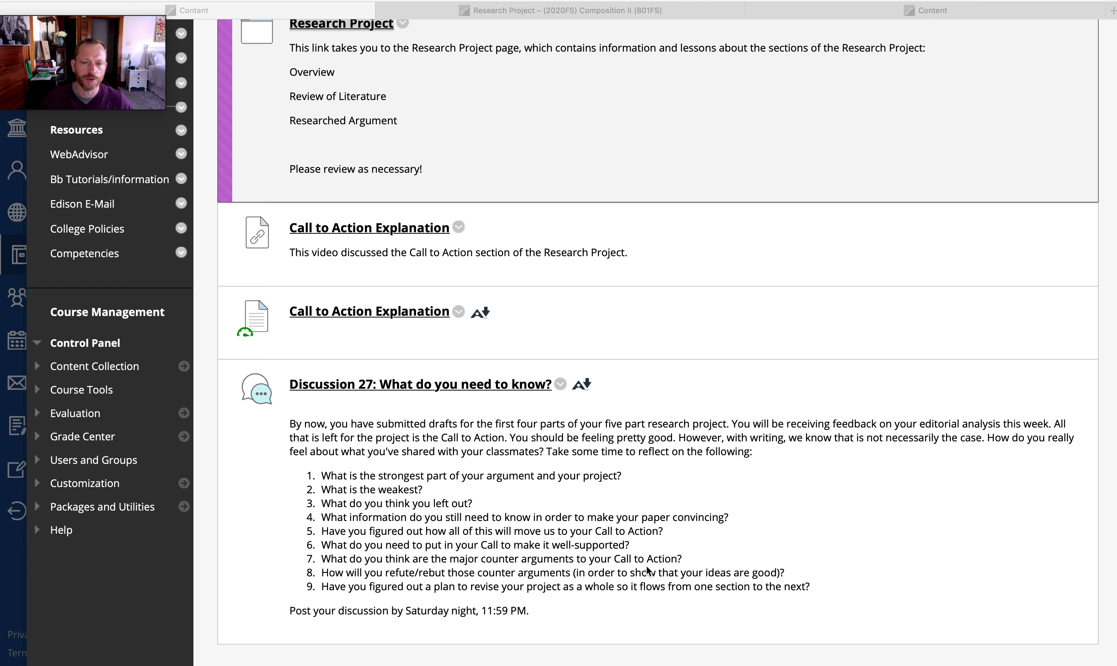
mouse_move(427, 565)
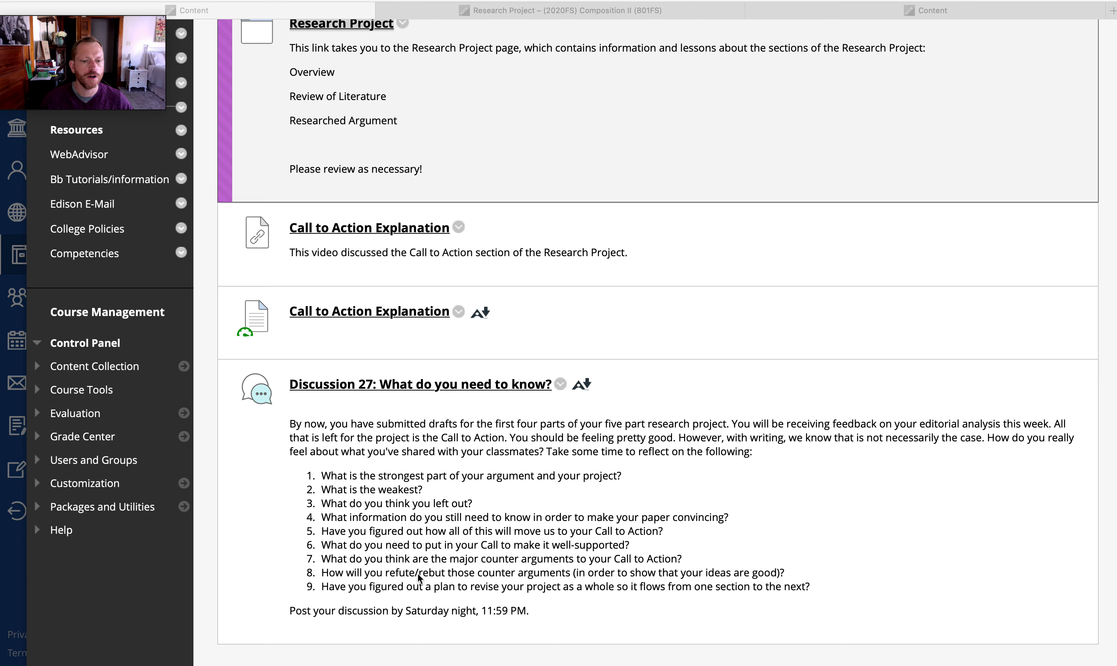
mouse_move(467, 591)
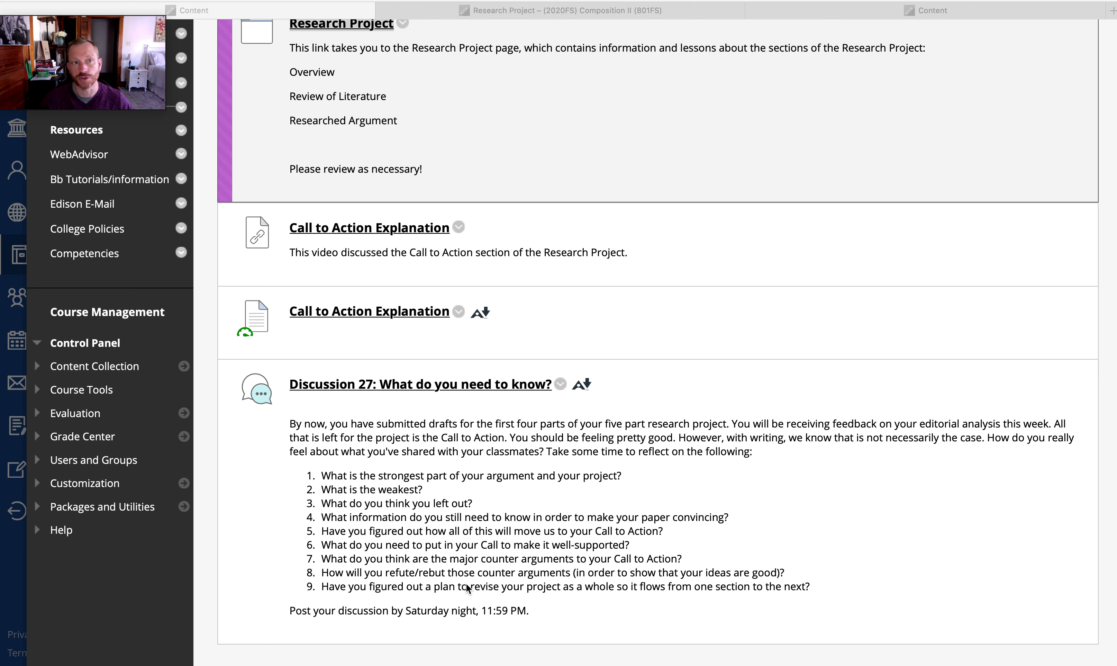
mouse_move(519, 555)
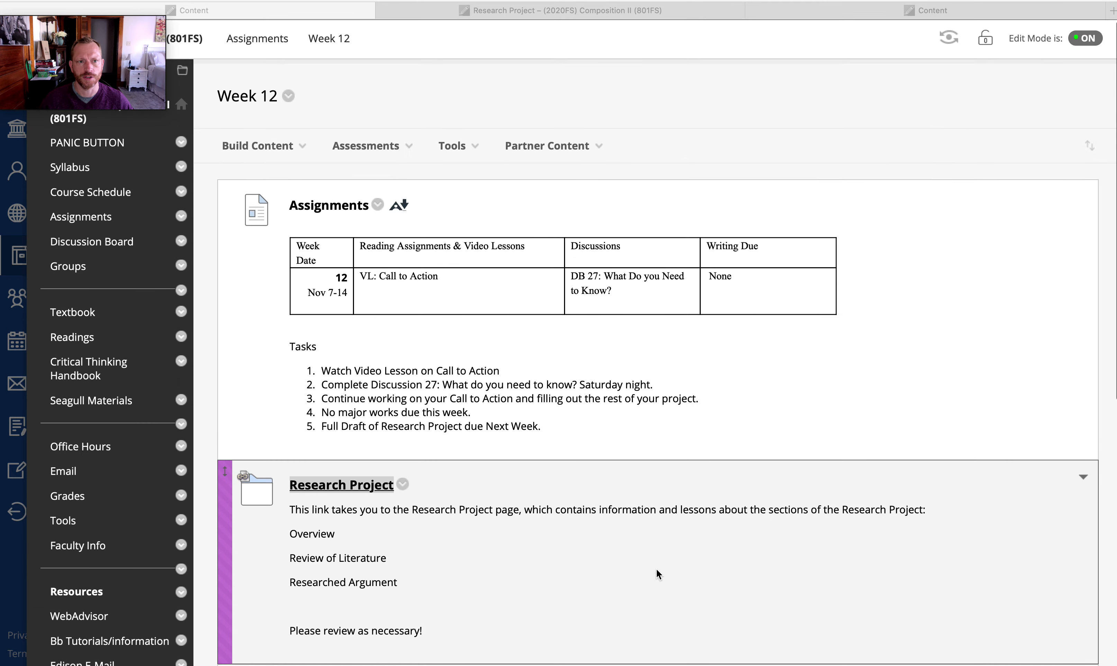
mouse_move(117, 267)
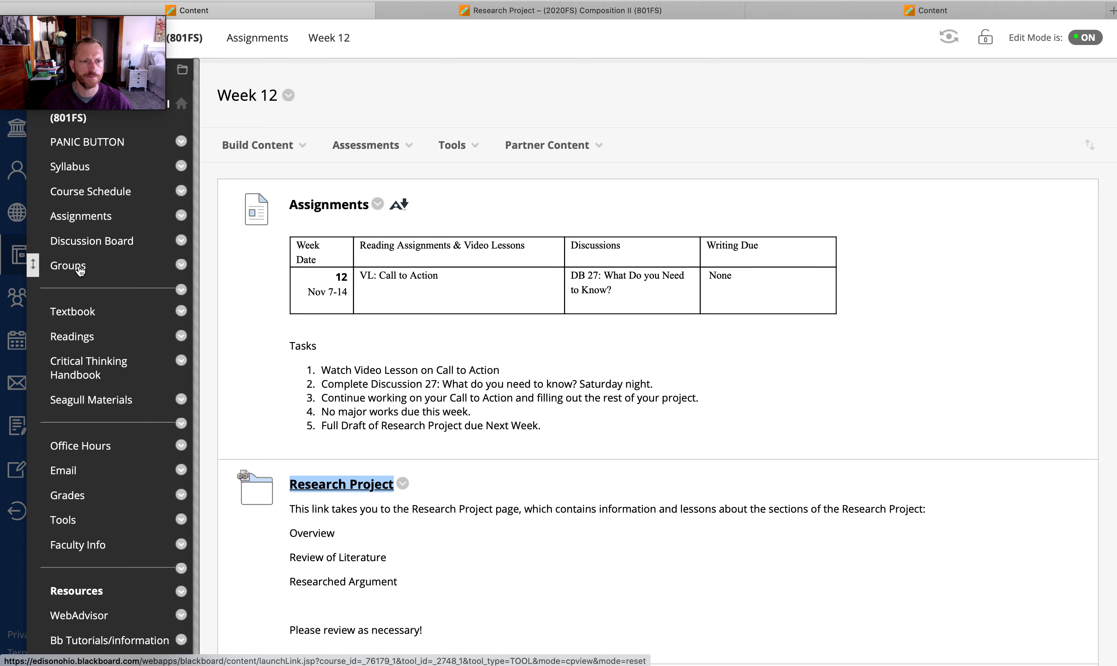
Step: View the Health group's Sharing Your Researched Argument Draft forum, then return to its forum list
click(68, 265)
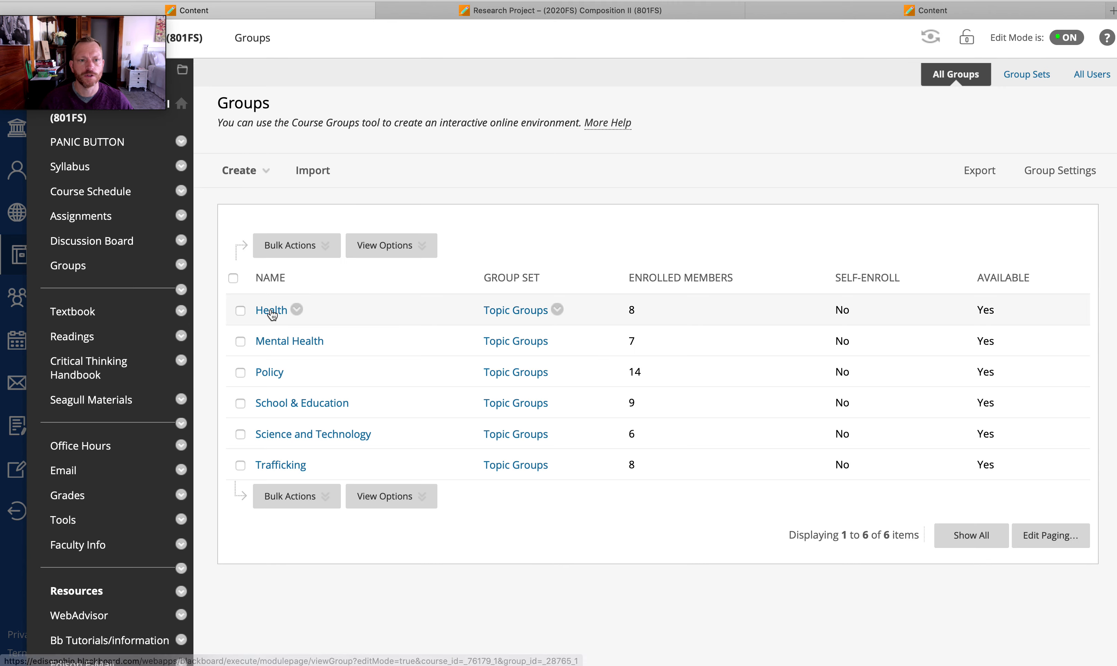
click(270, 310)
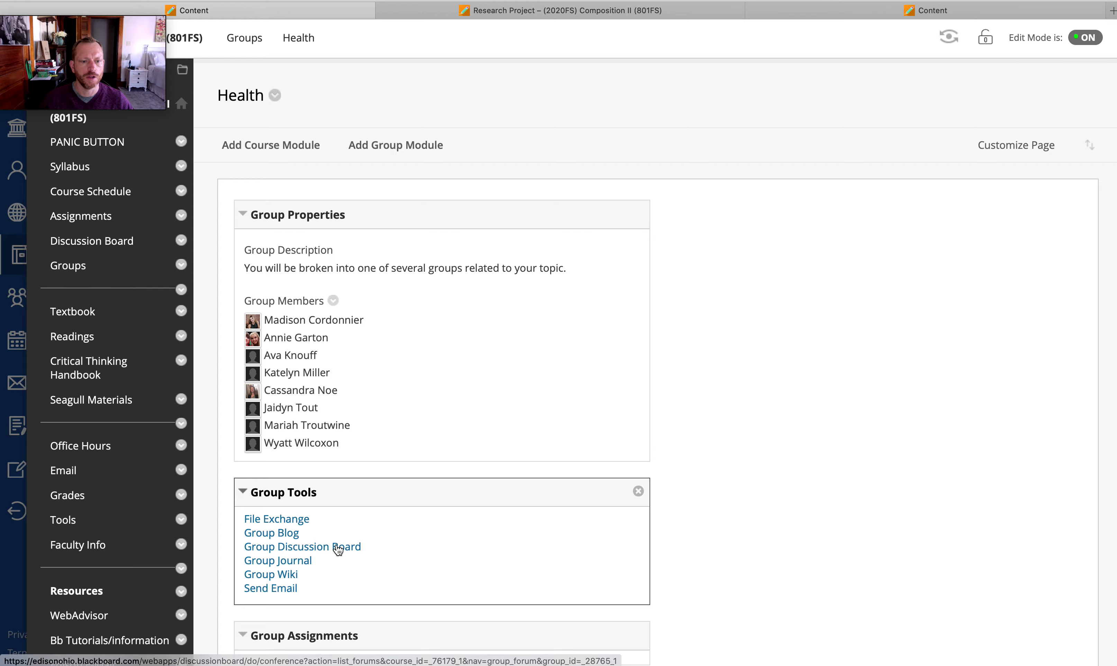
click(302, 547)
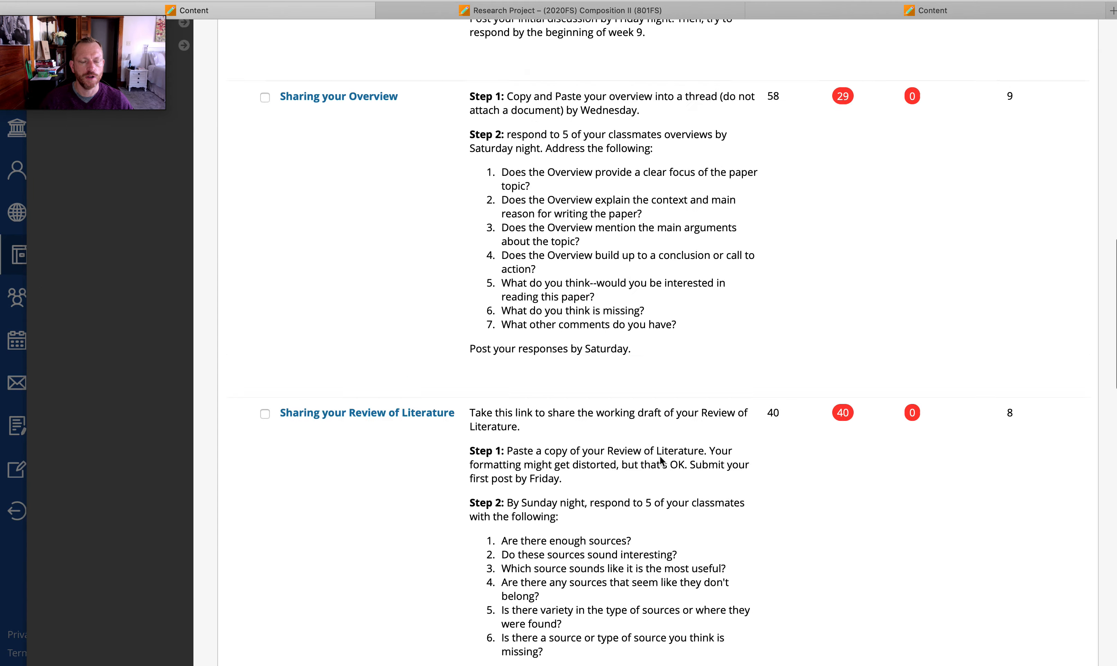
scroll(down, 3)
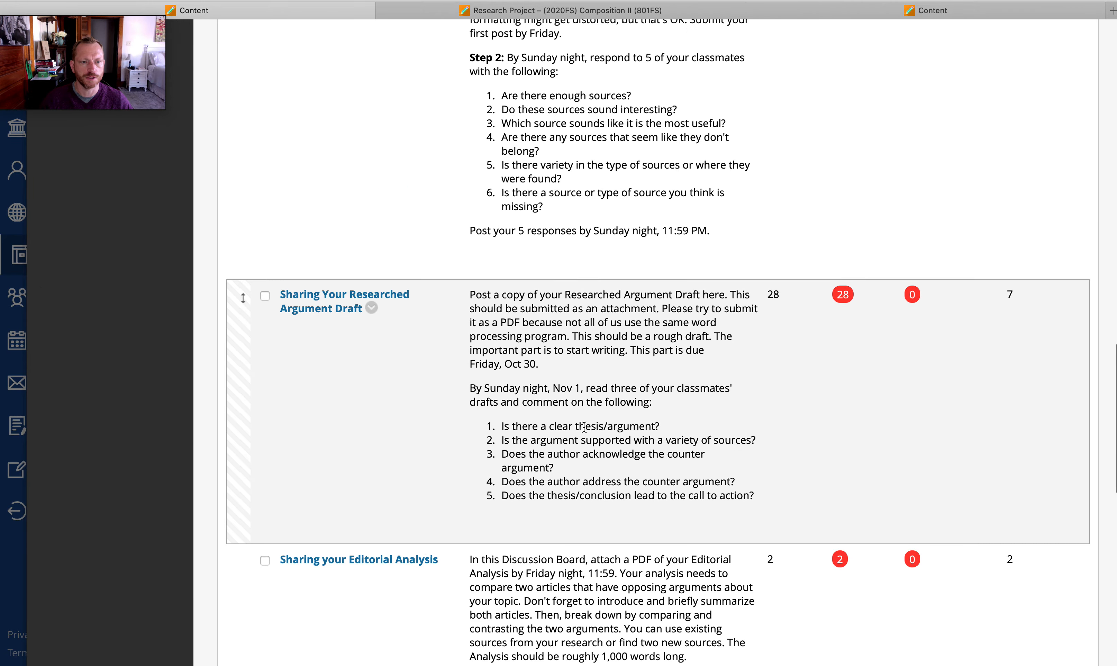
click(321, 293)
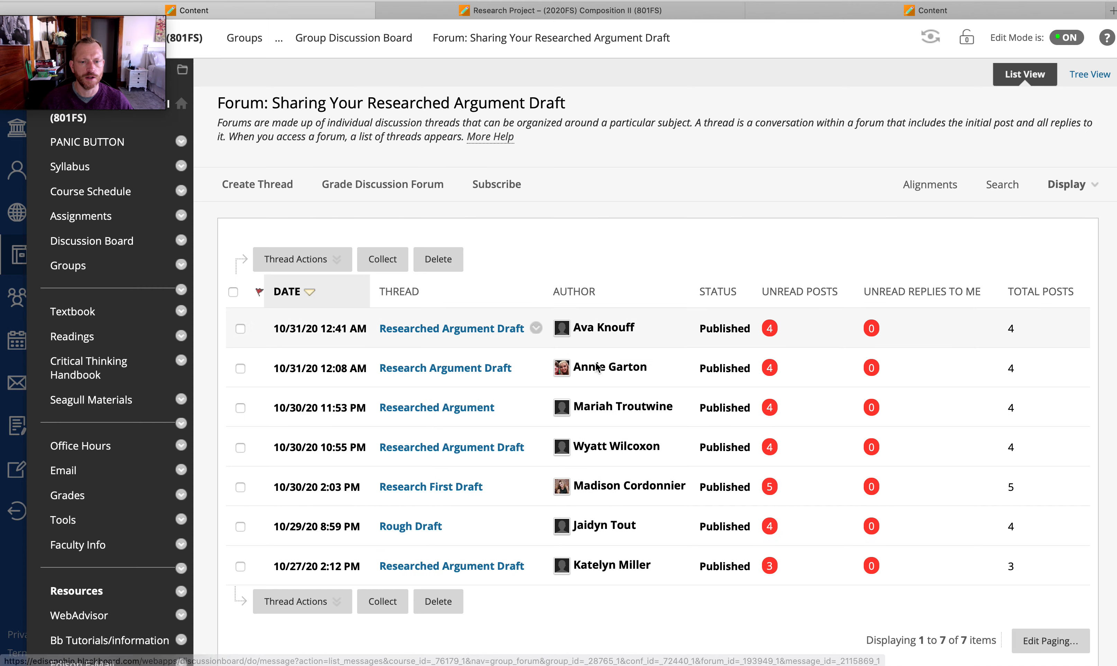
click(452, 328)
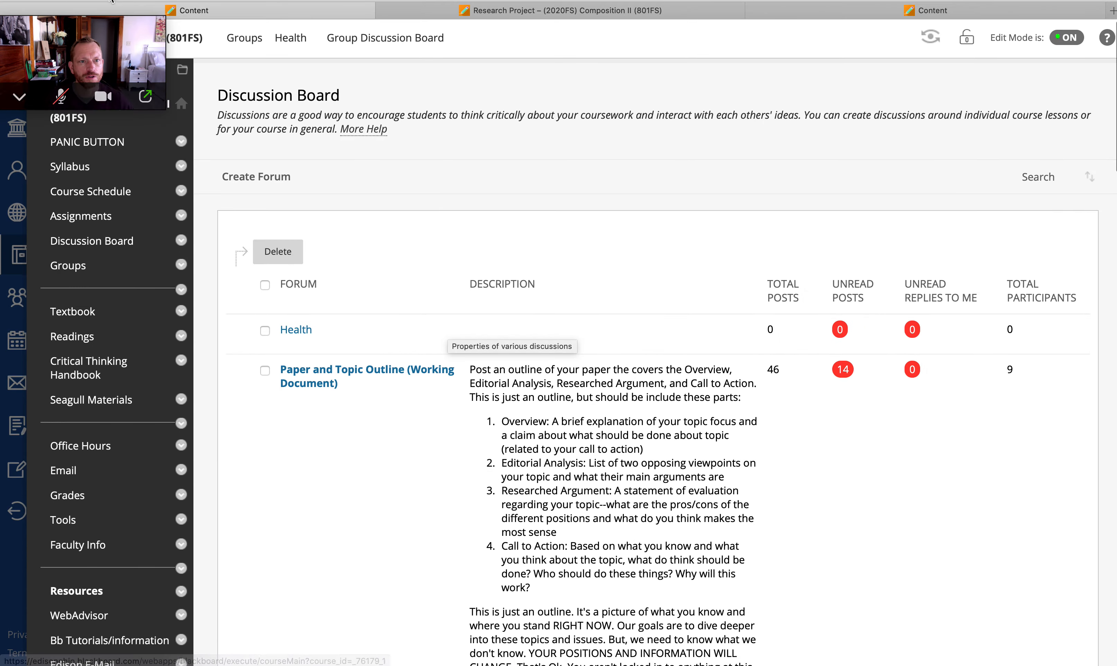
Step: View the Trafficking group's Sharing your Researched Argument Draft forum, then return to the weekly folder list
click(291, 37)
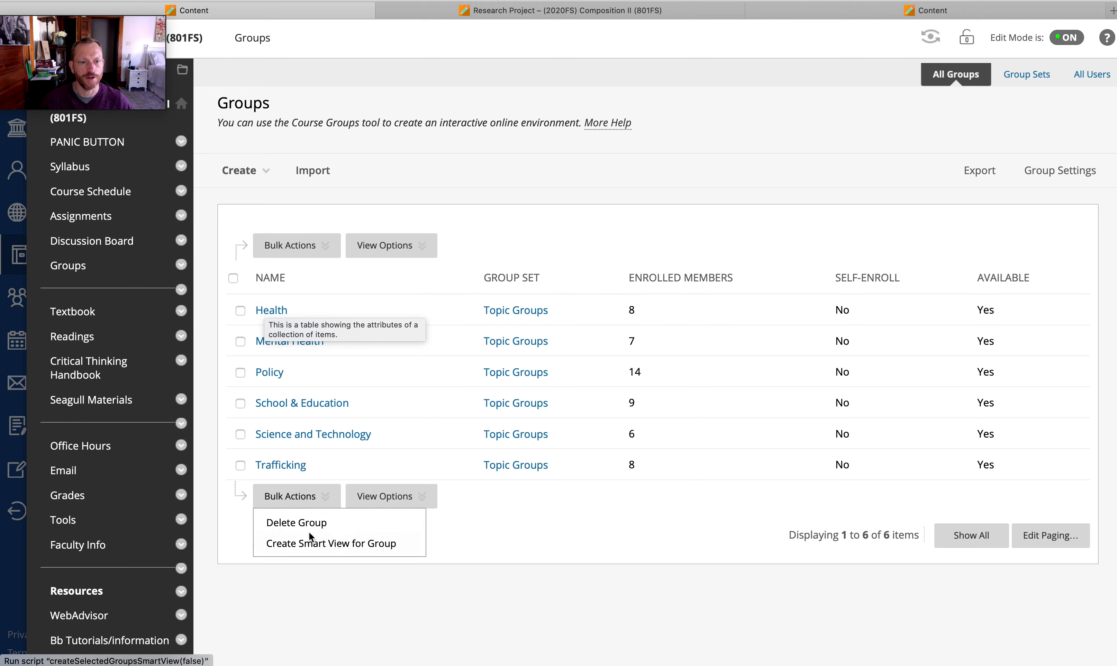
click(296, 245)
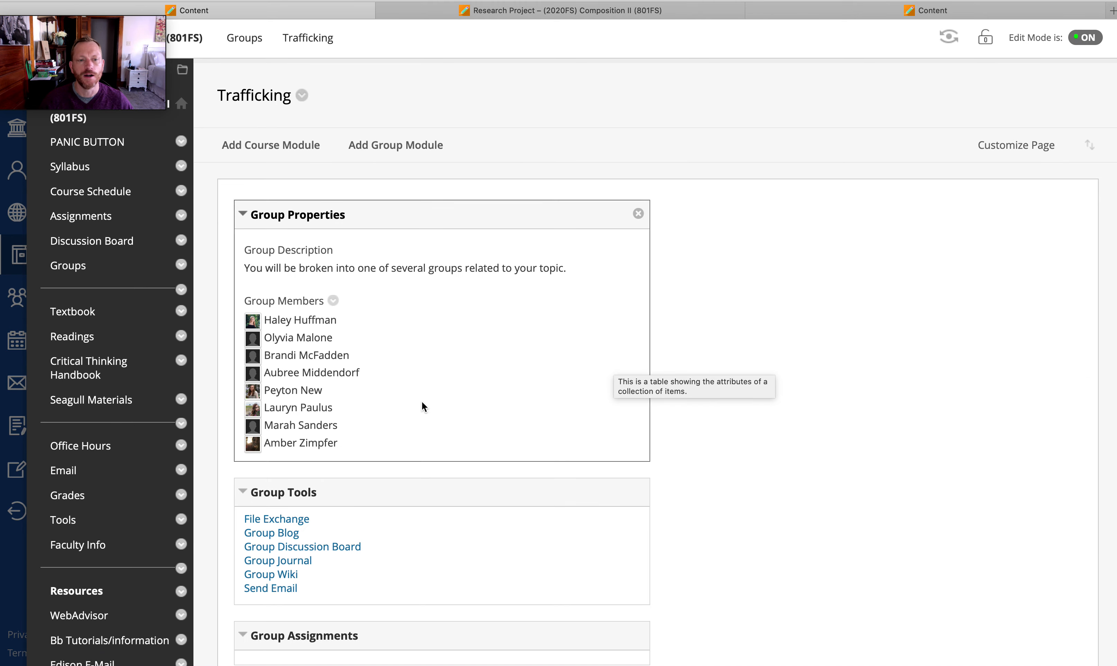
click(302, 546)
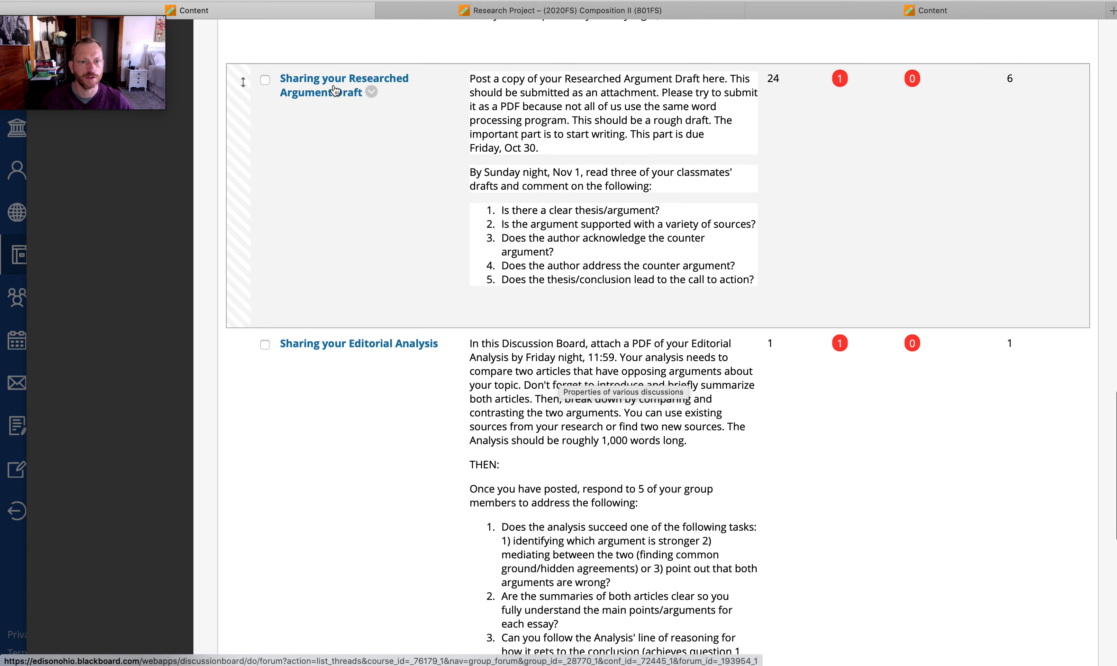
click(320, 92)
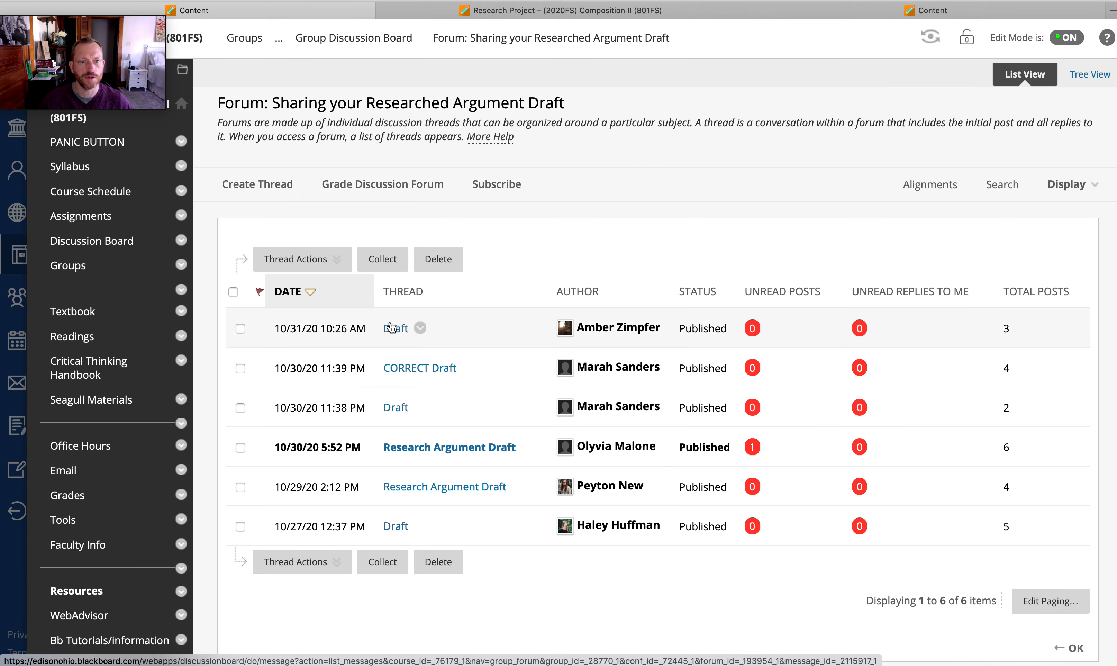
click(395, 328)
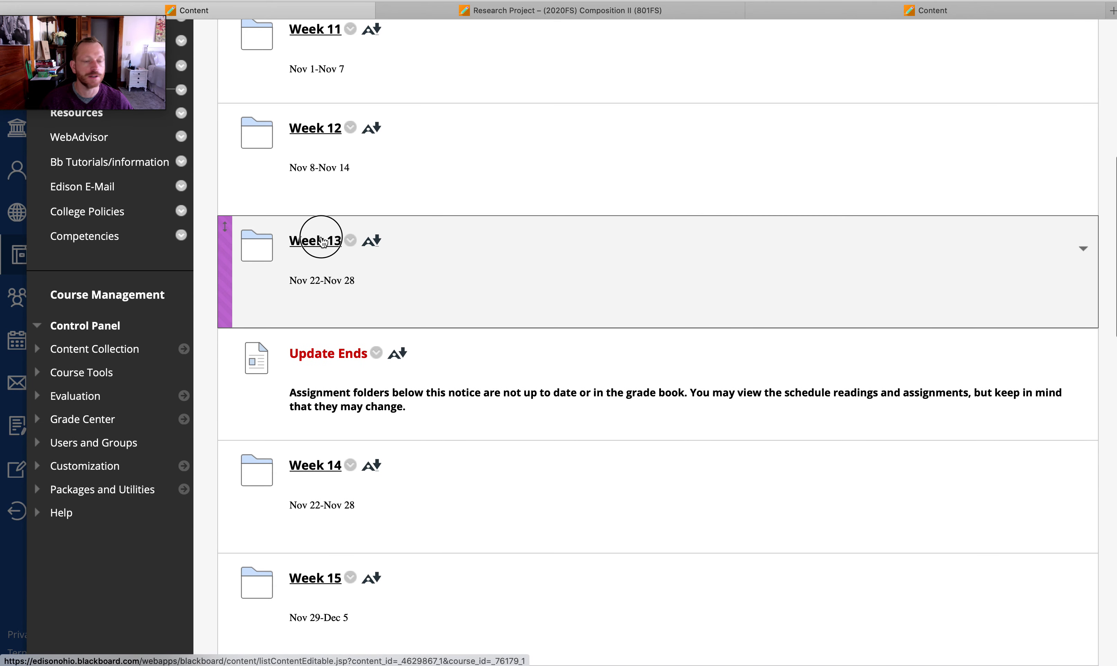
Step: Review Week 13's items and its Research Project folder contents
click(316, 240)
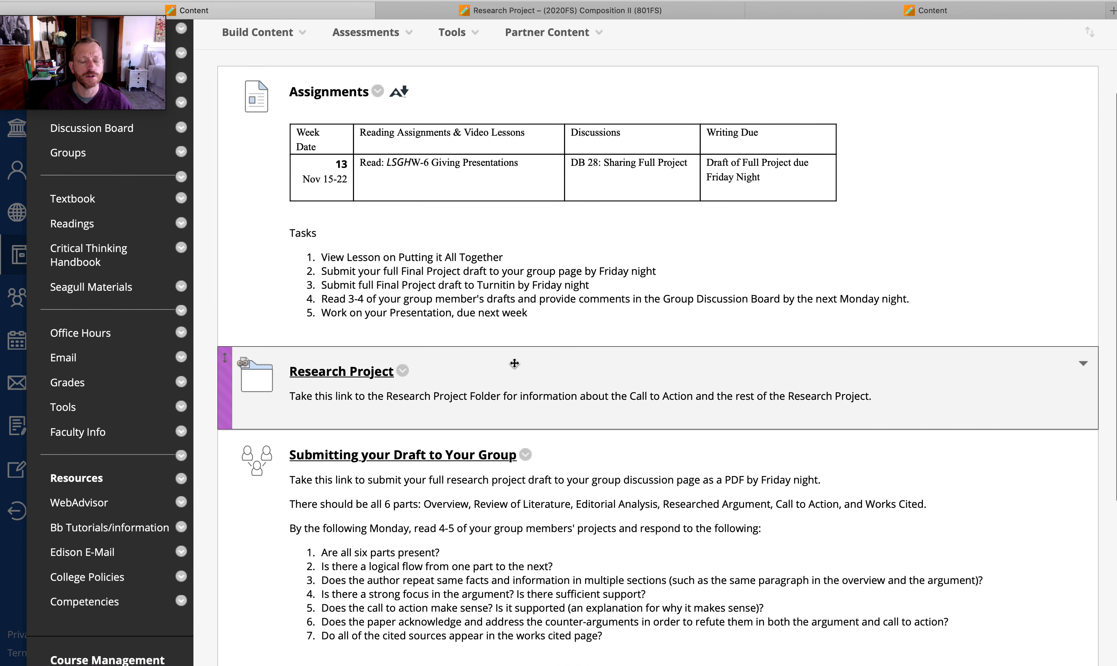
scroll(down, 3)
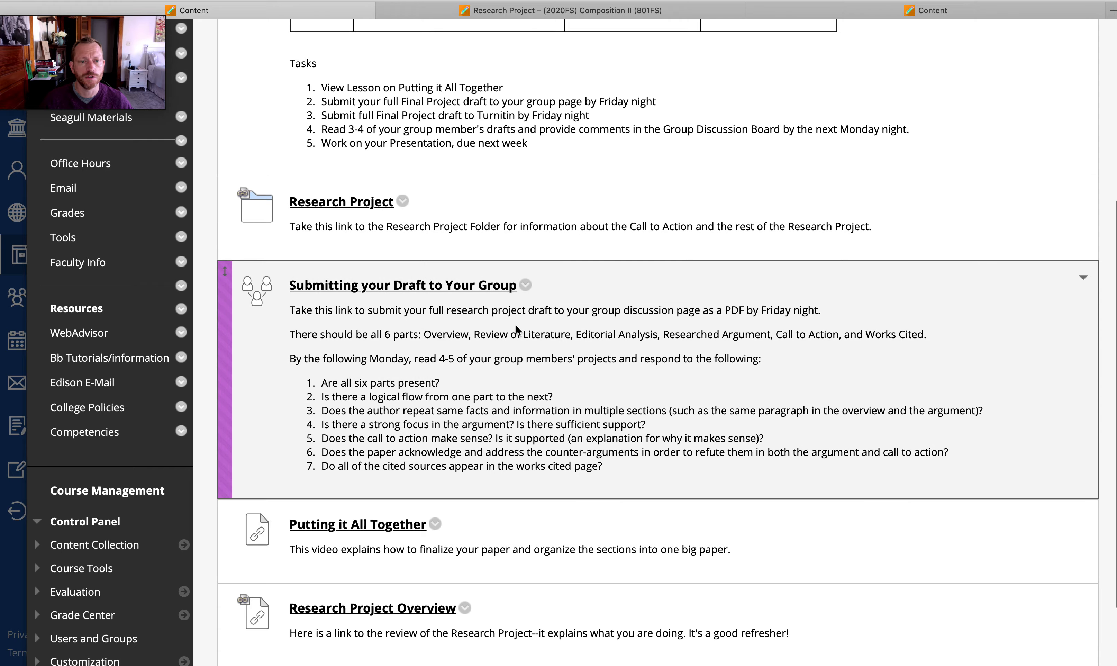
mouse_move(458, 288)
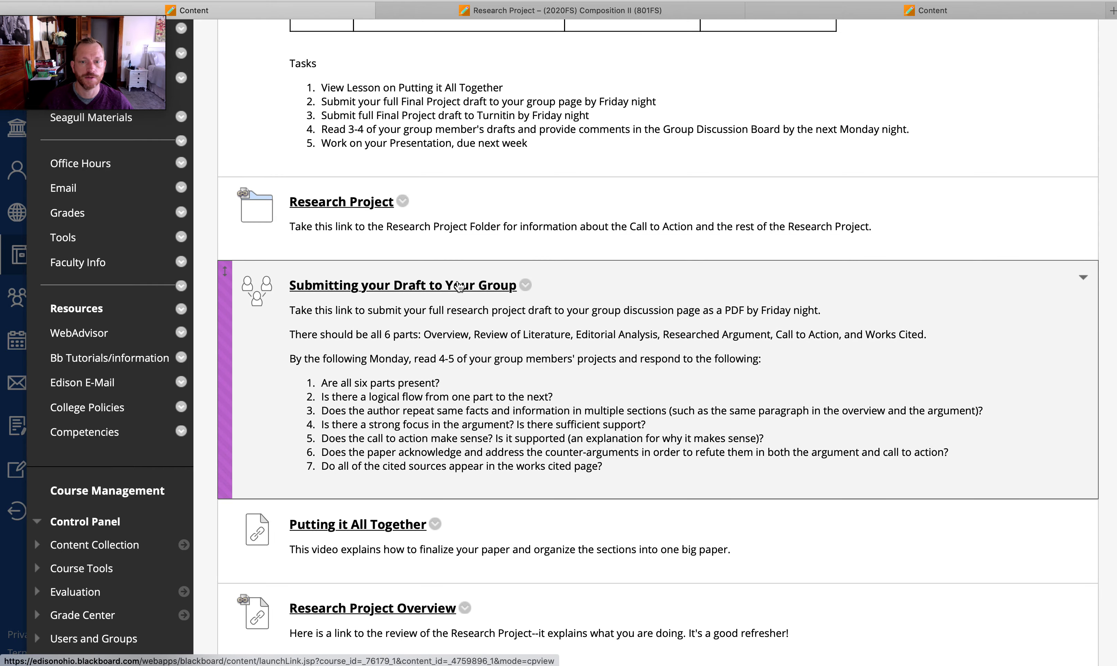
scroll(down, 3)
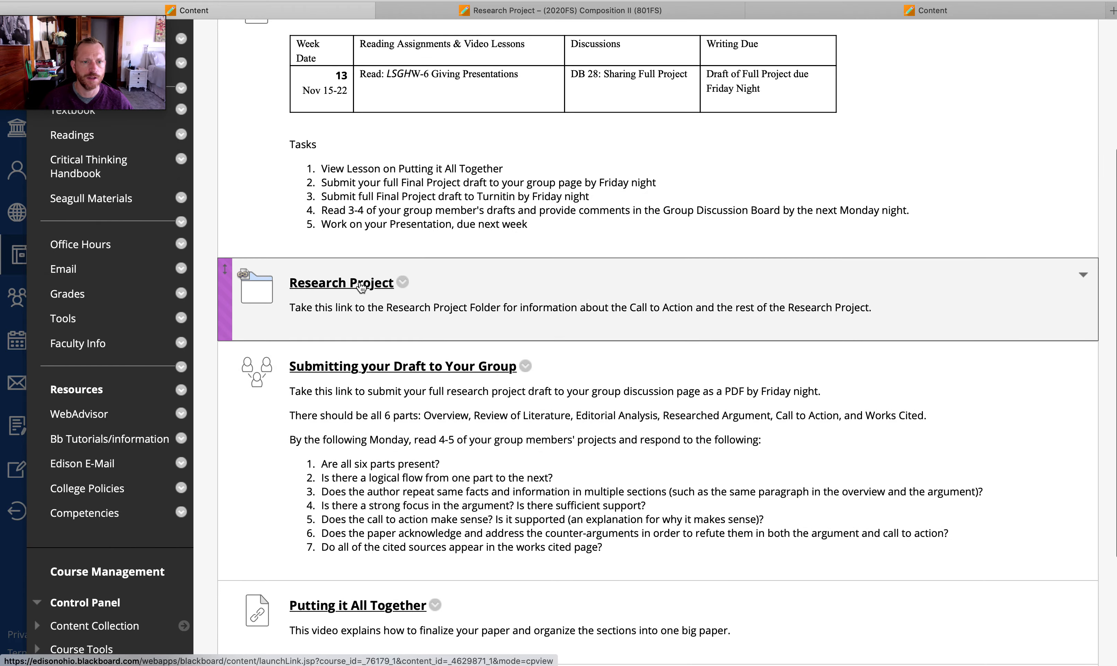
click(341, 282)
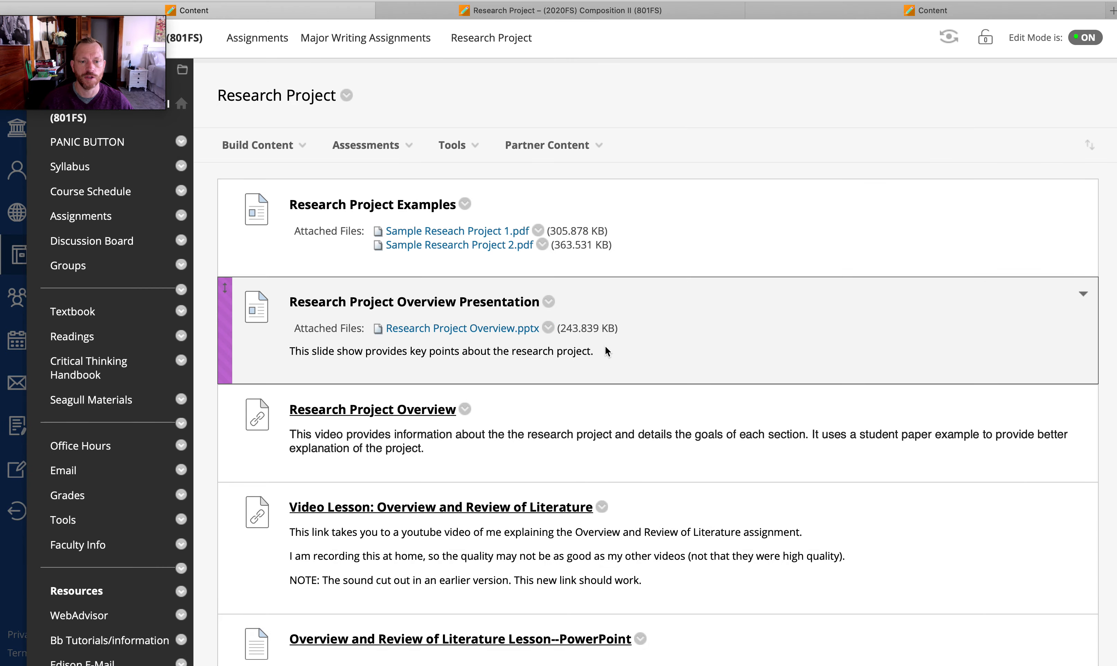
scroll(down, 3)
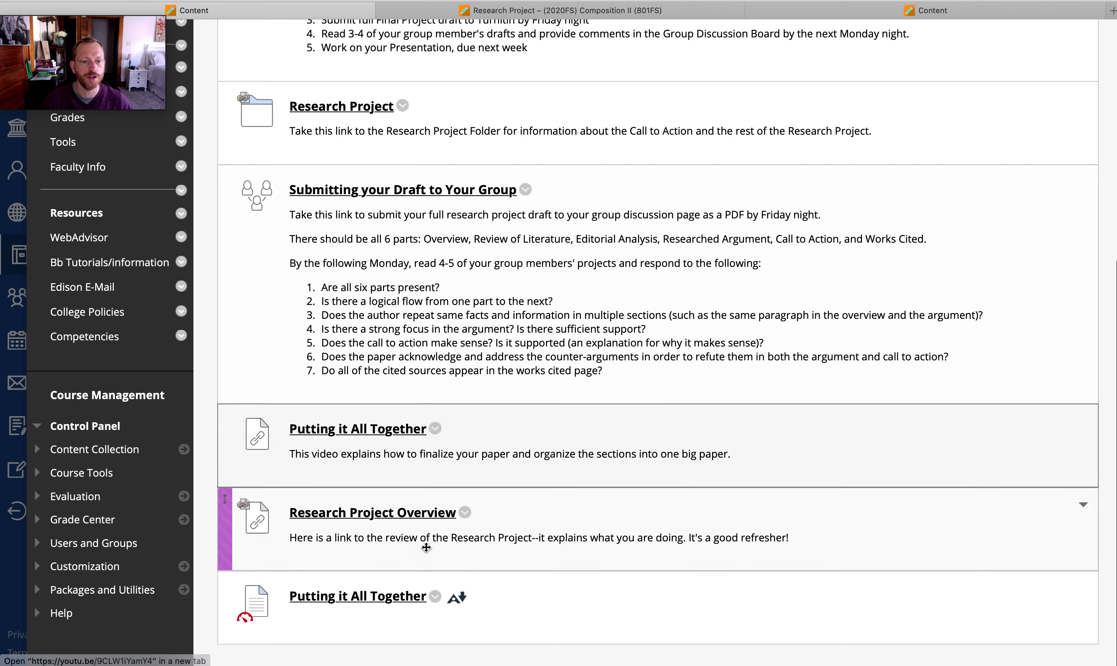
mouse_move(421, 495)
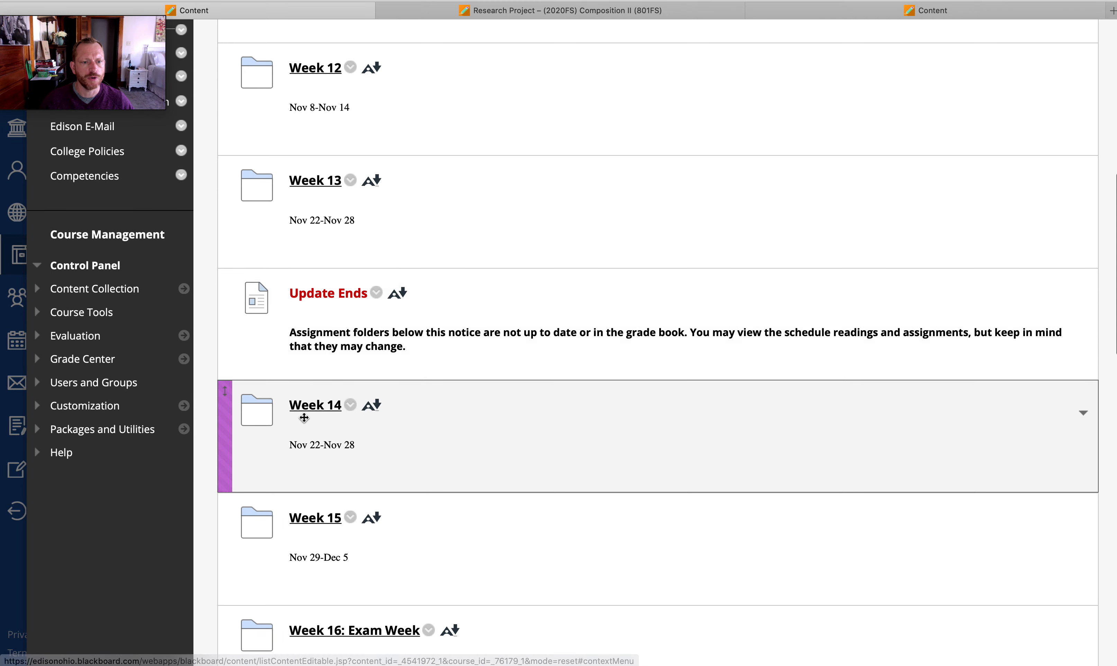
Step: Open Week 14 and scroll down to the Presentation Criteria item
click(315, 404)
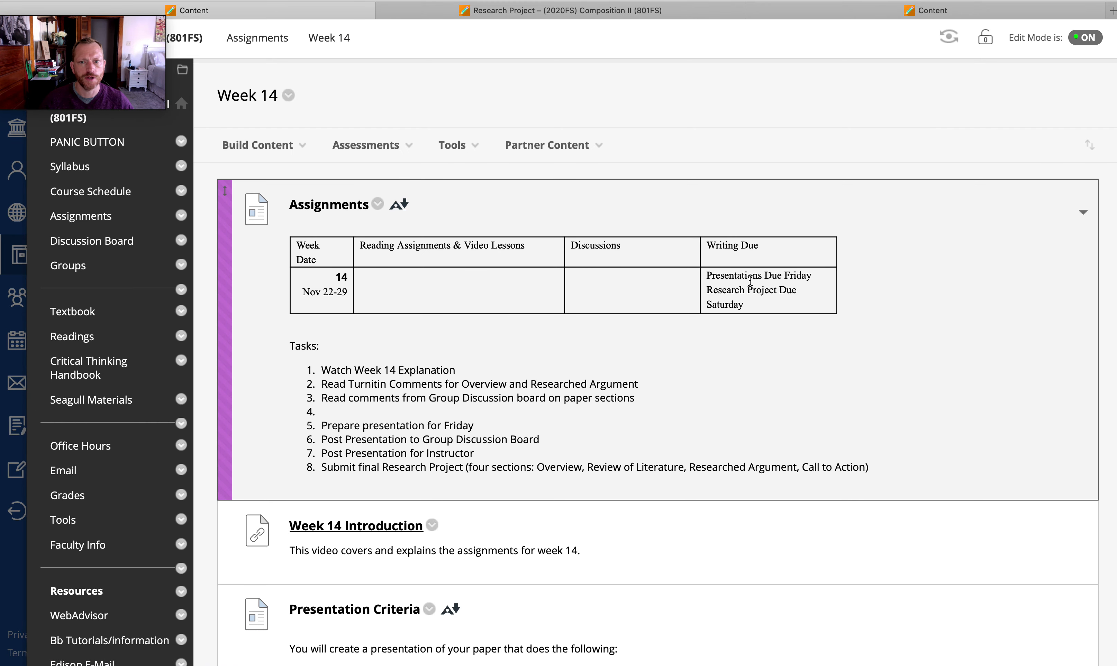
scroll(down, 3)
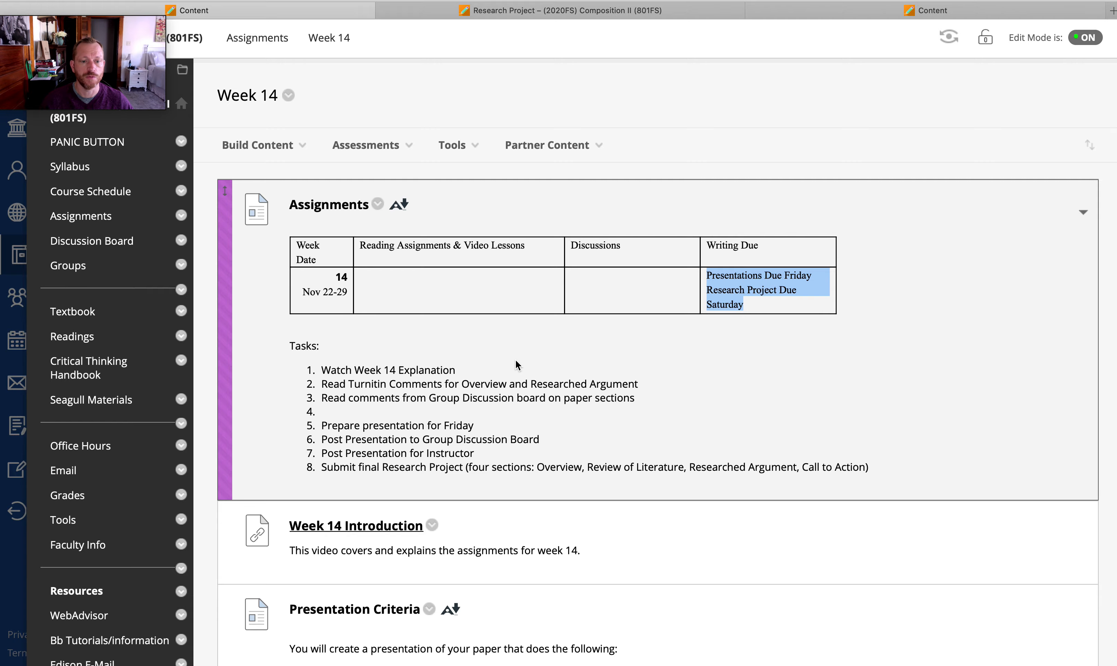
scroll(down, 3)
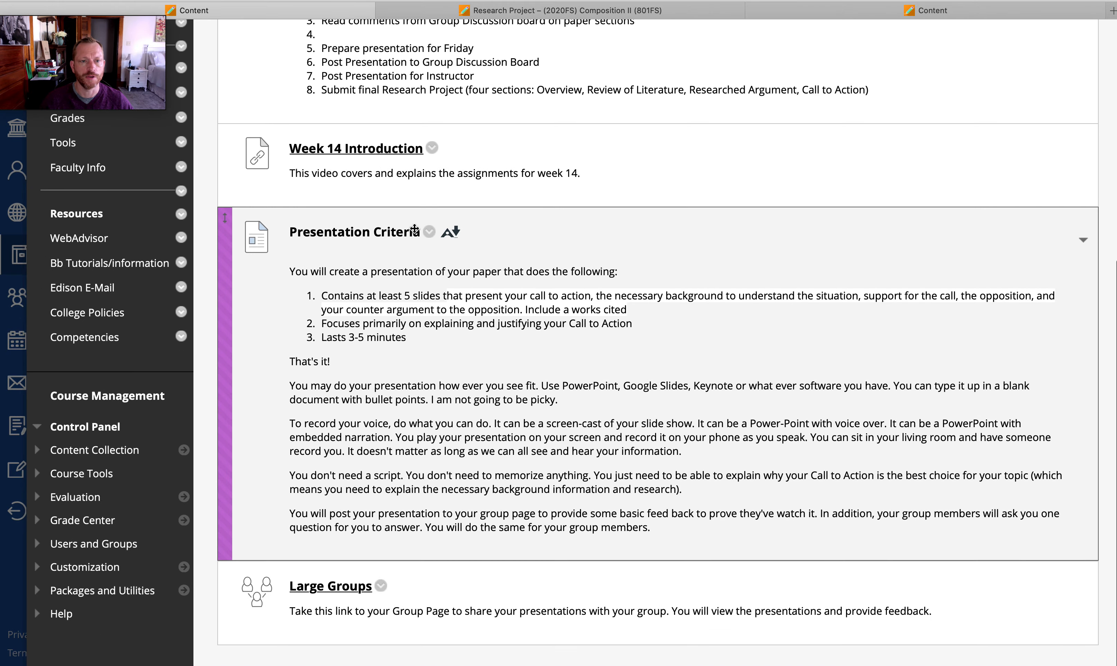